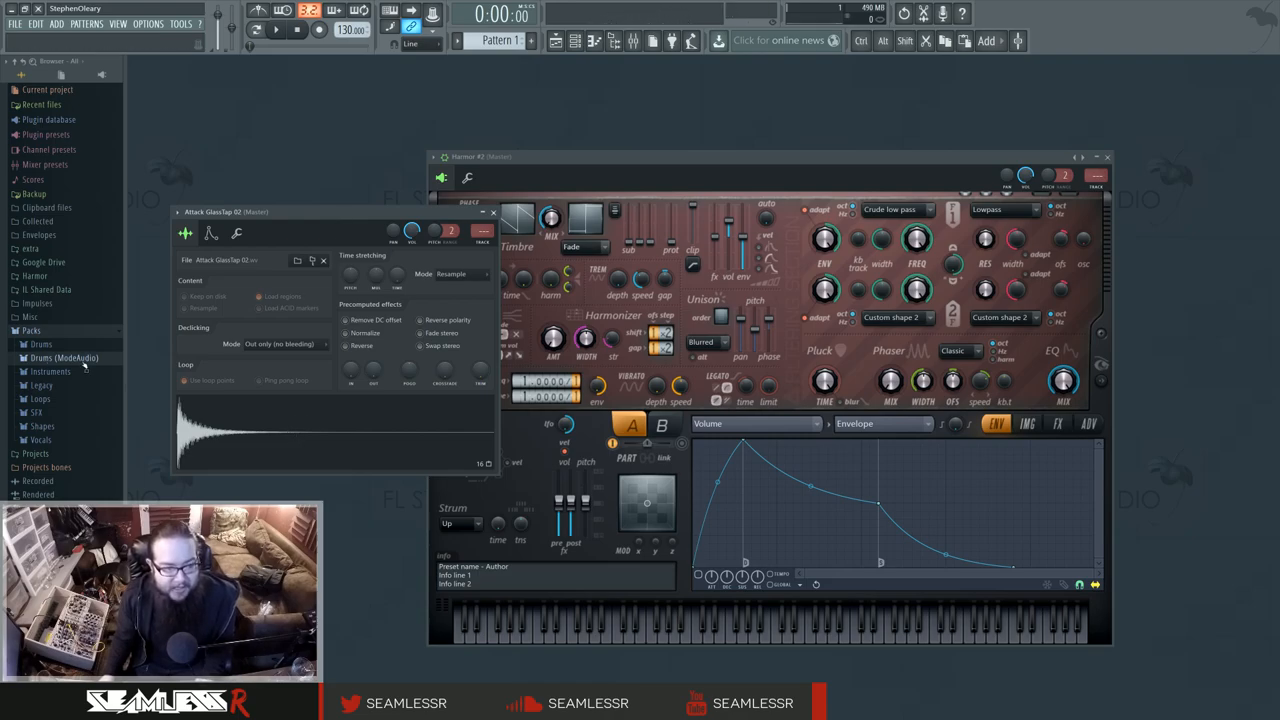
Show Harmor's IMG resynthesis page after briefly toggling the ModeAudio drums pack
{"action": "left_click", "coordinate": [64, 356]}
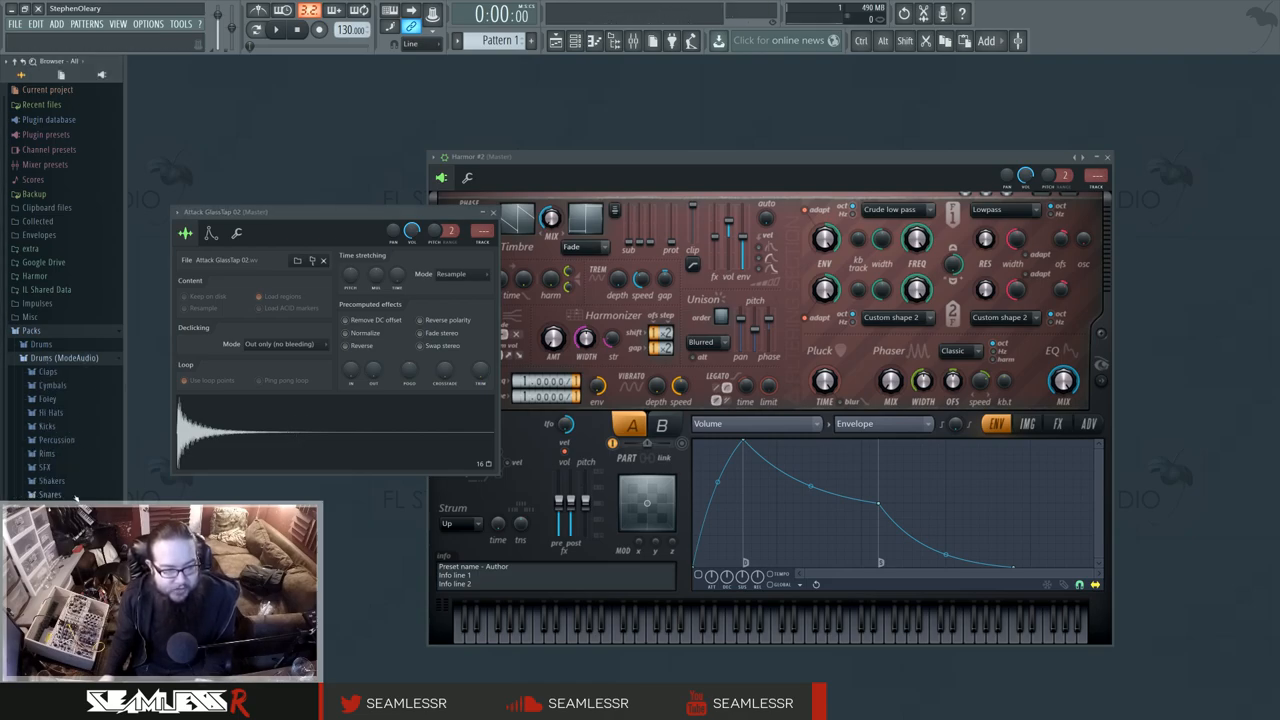
{"action": "left_click", "coordinate": [64, 356]}
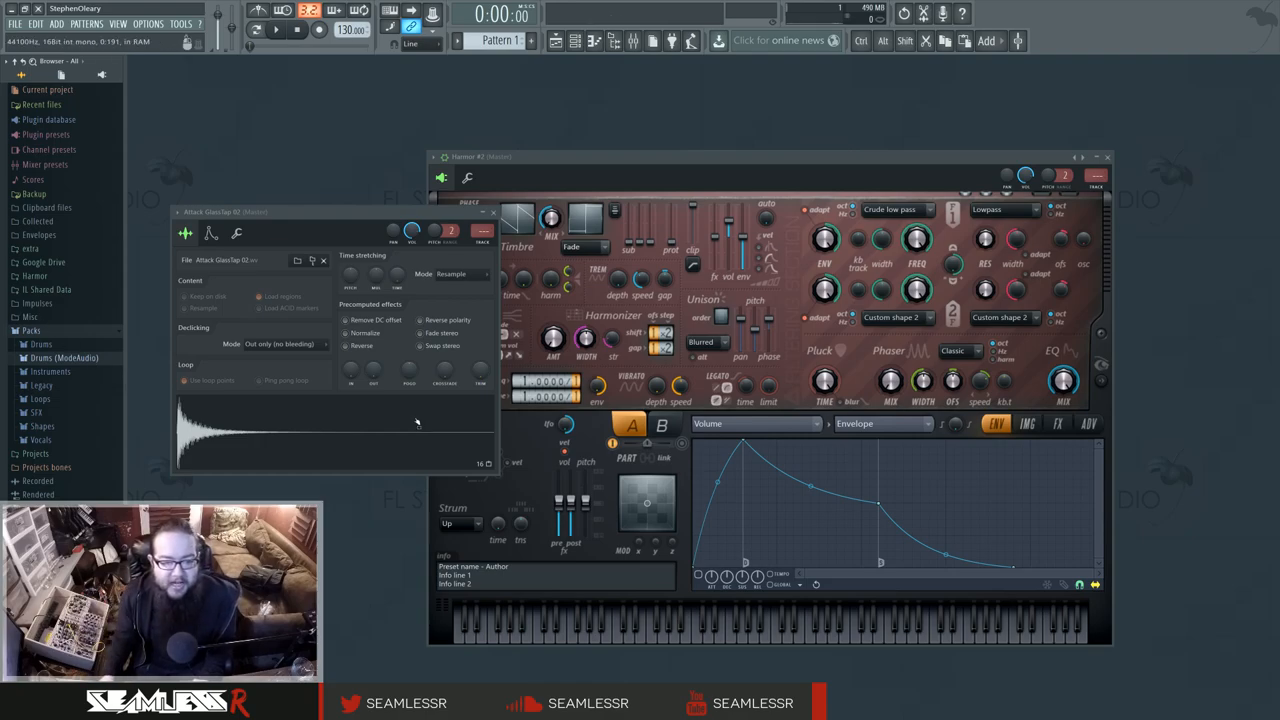
{"action": "left_click", "coordinate": [1034, 424]}
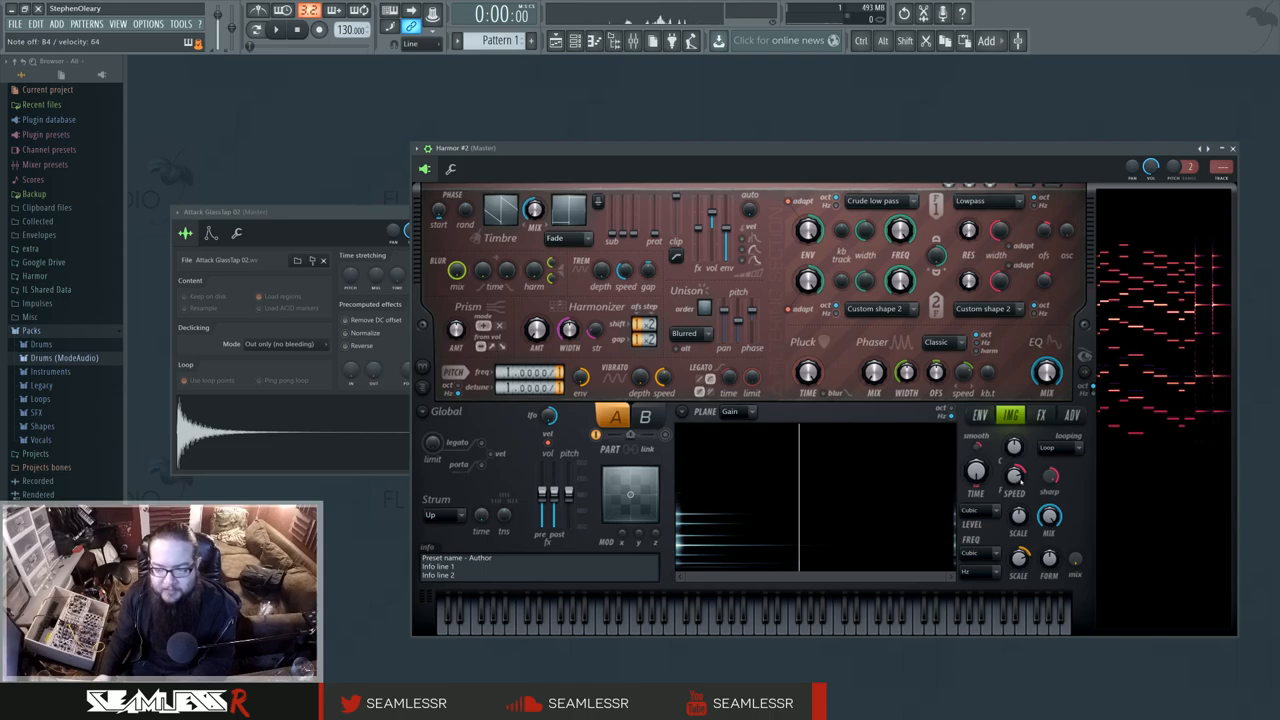
Draw a falling Image line speed envelope so playback through the drum image slows
{"action": "right_click", "coordinate": [1018, 478]}
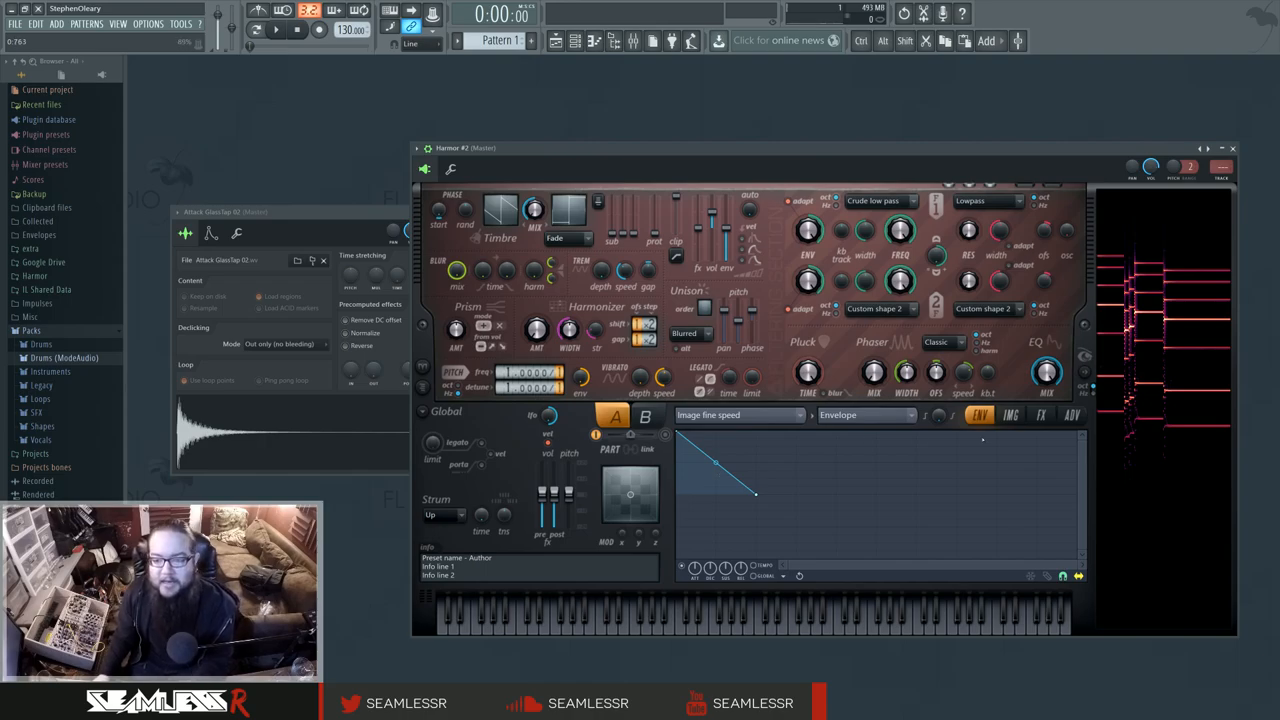
{"action": "left_click", "coordinate": [1008, 414]}
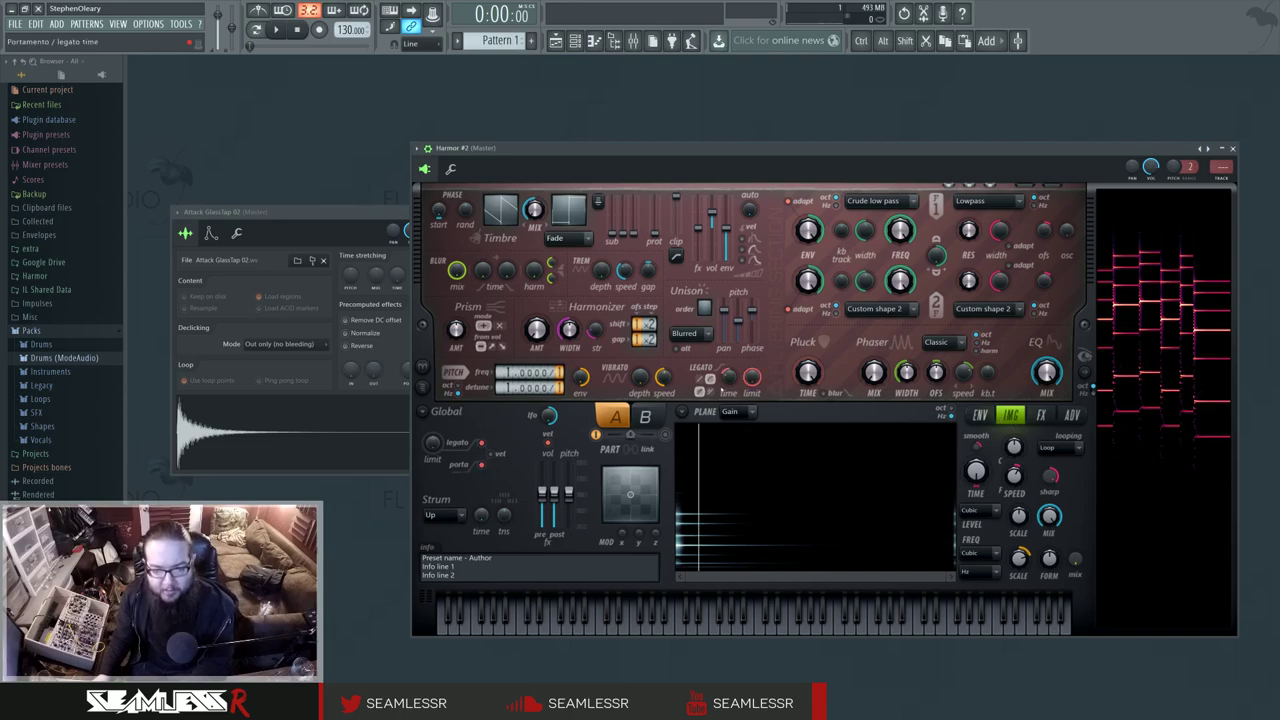
Choose a compression type instead of Off on Harmor's FX page, then show IMG again
{"action": "left_click", "coordinate": [572, 630]}
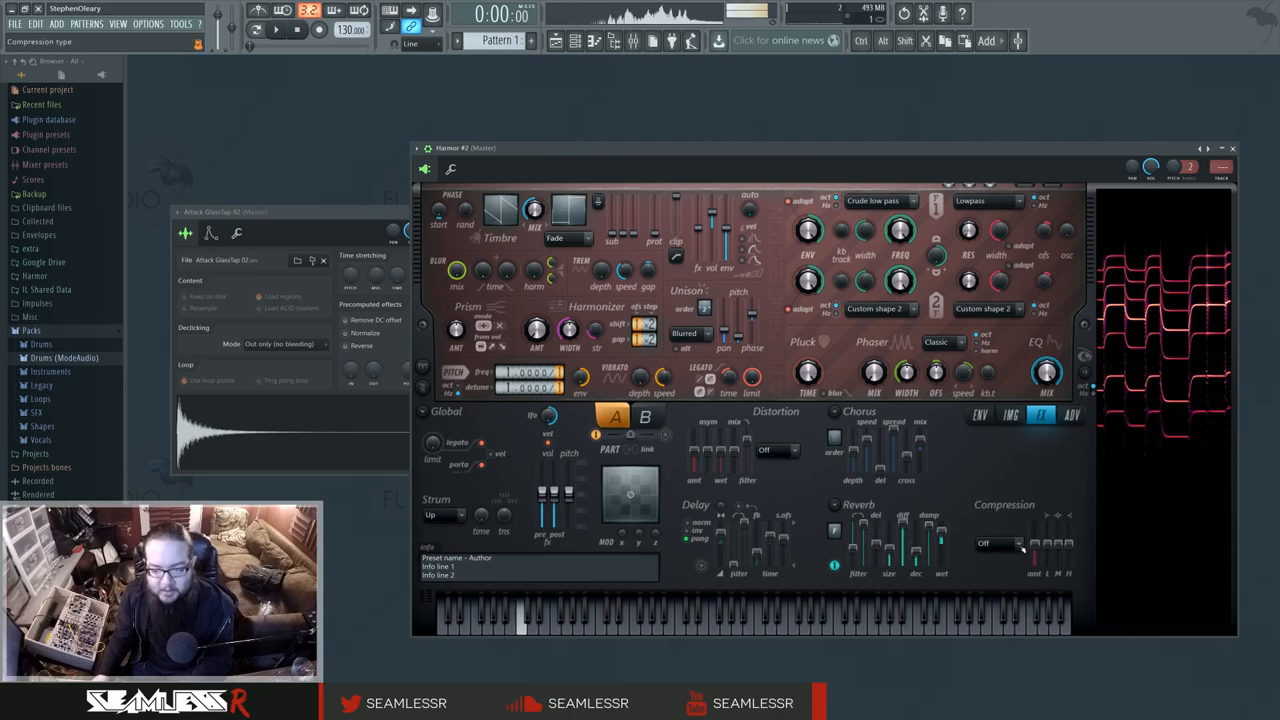
{"action": "left_click", "coordinate": [998, 544]}
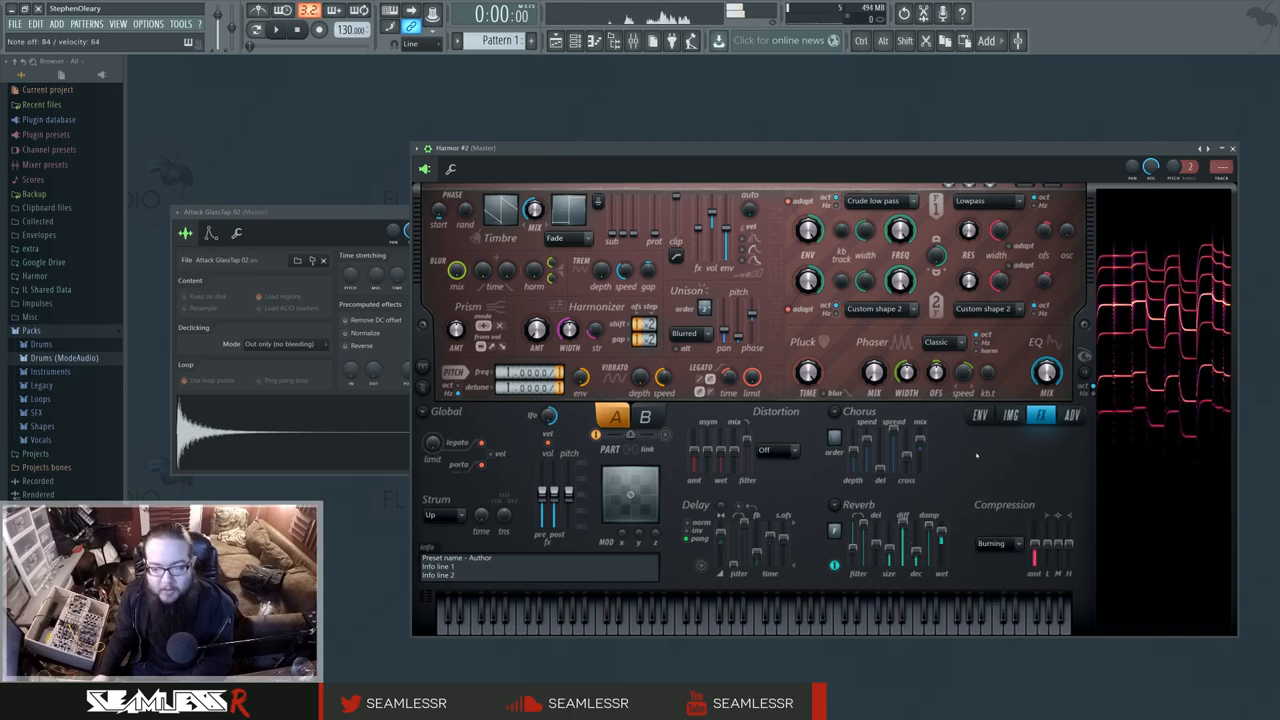
{"action": "left_click", "coordinate": [1012, 414]}
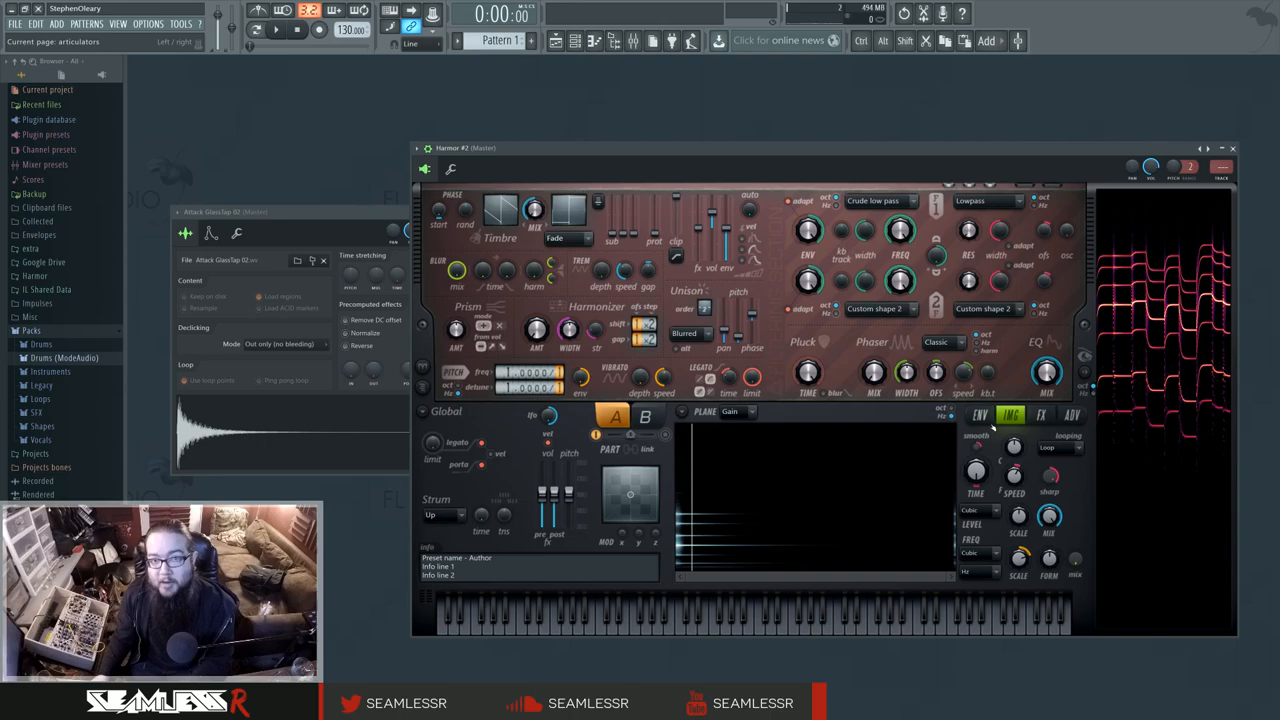